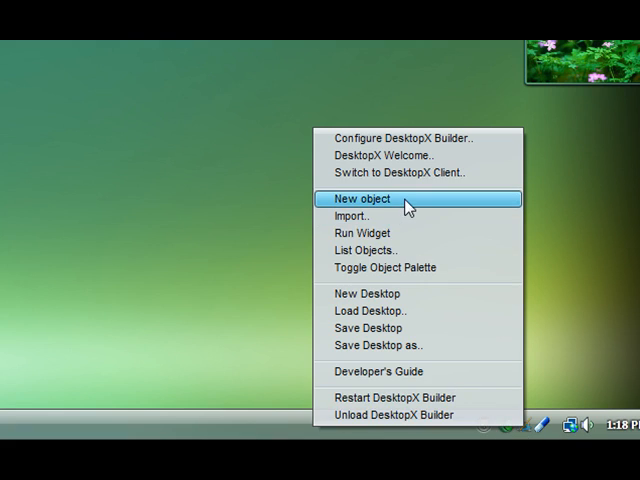
Create a new desktop object and give it the green lizard mascot PNG, overwriting the existing image
{"action": "left_click", "coordinate": [364, 198]}
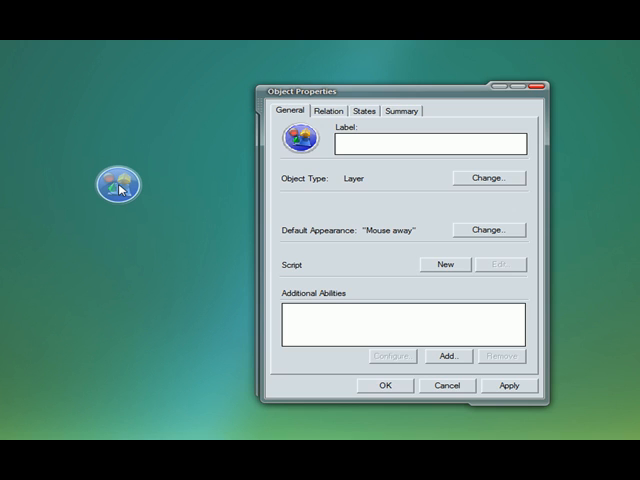
{"action": "mouse_move", "coordinate": [394, 222]}
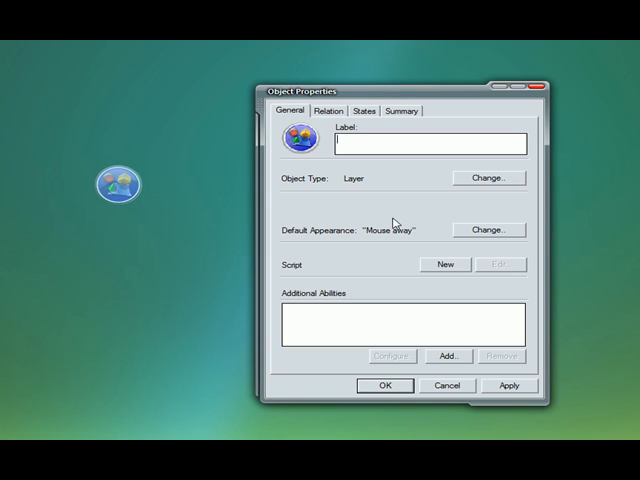
{"action": "left_click", "coordinate": [488, 228]}
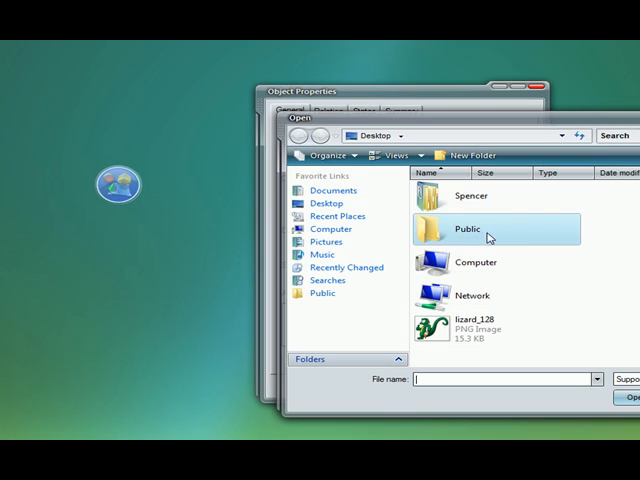
{"action": "left_click", "coordinate": [492, 324]}
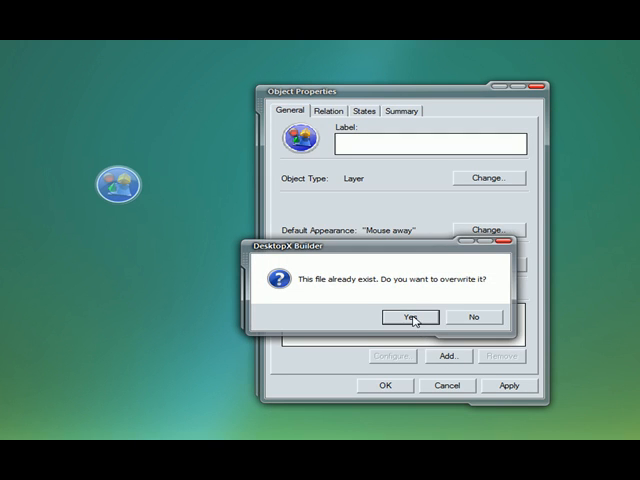
{"action": "left_click", "coordinate": [408, 316]}
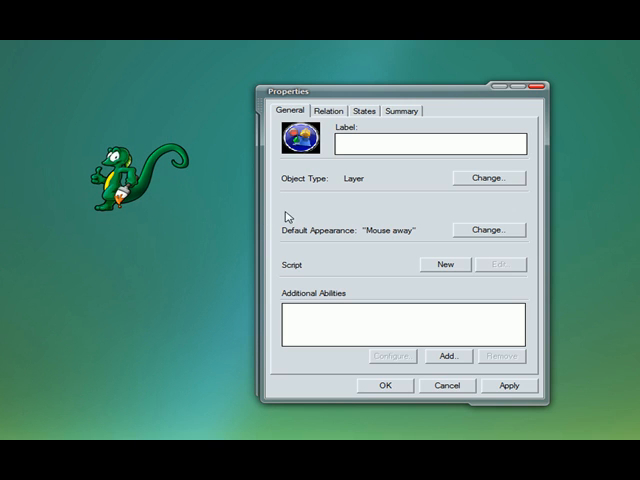
{"action": "left_click", "coordinate": [488, 176]}
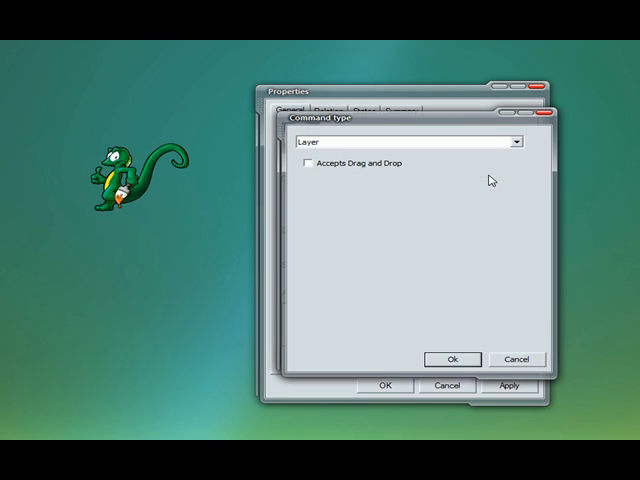
{"action": "left_click", "coordinate": [408, 142]}
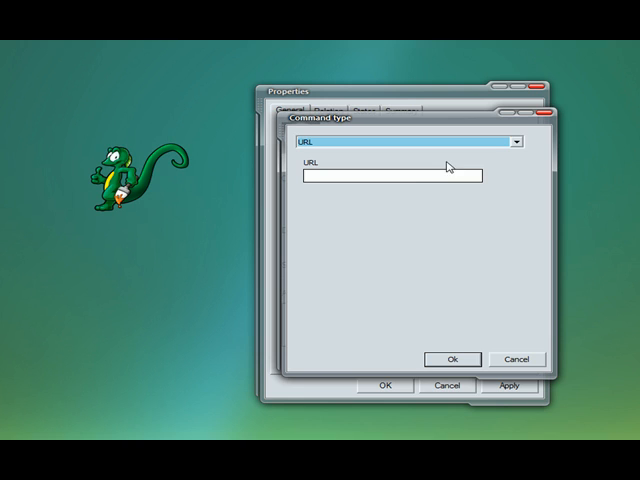
{"action": "left_click", "coordinate": [396, 176]}
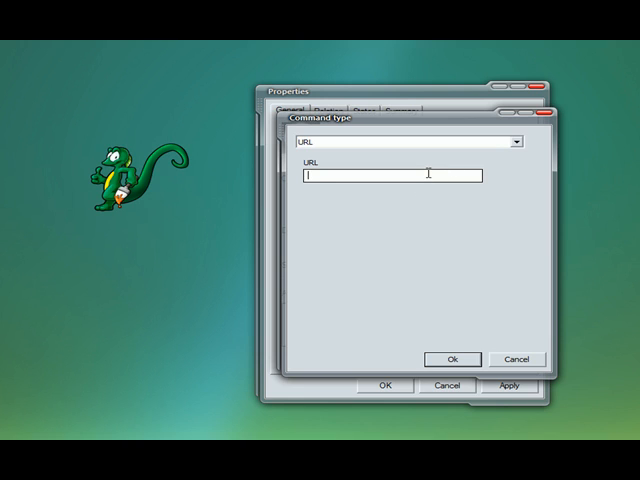
{"action": "type", "text": "www.wincustom"}
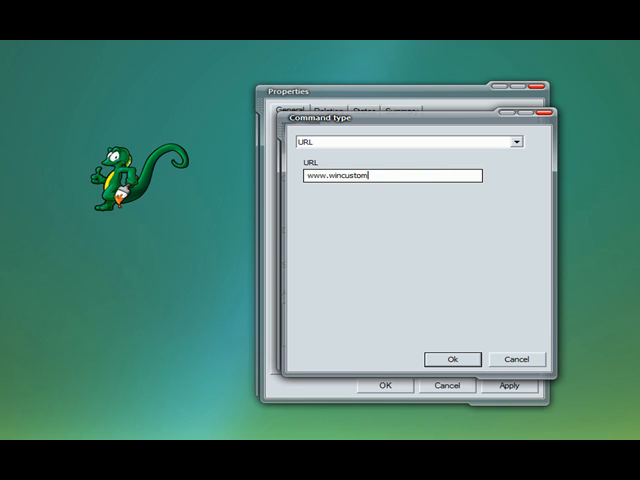
{"action": "left_click", "coordinate": [452, 360]}
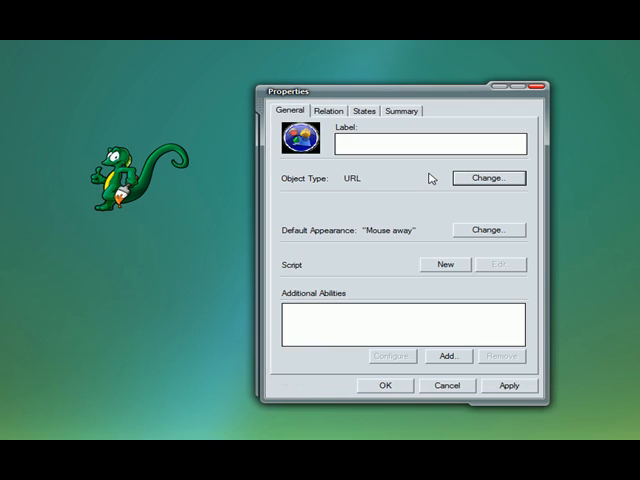
{"action": "mouse_move", "coordinate": [434, 342]}
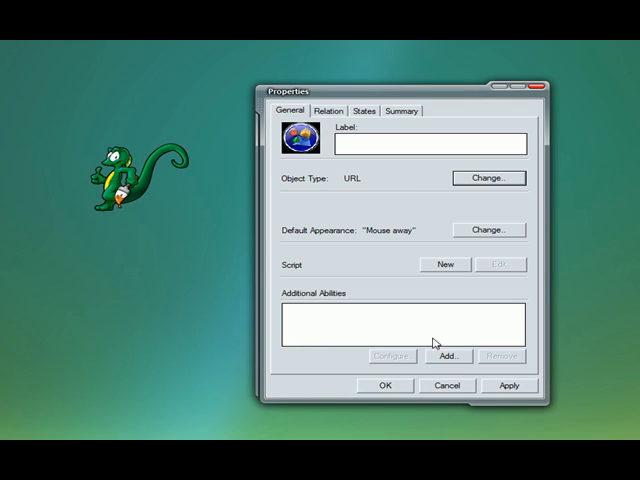
{"action": "left_click", "coordinate": [430, 144]}
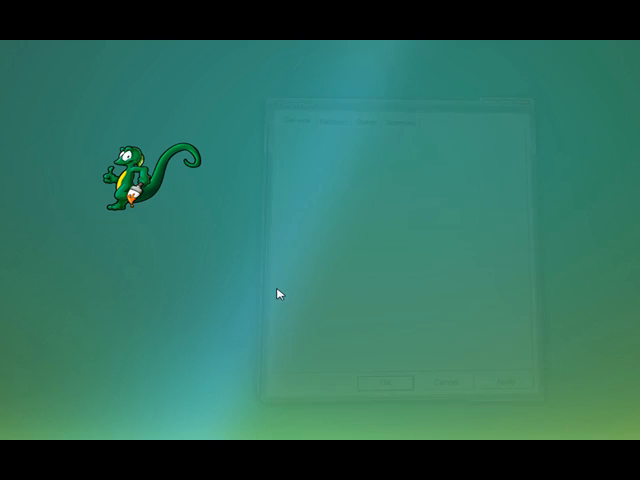
Export the lizard object as the WinCustomize ShortCut Vista gadget deployed to the desktop
{"action": "right_click", "coordinate": [124, 180]}
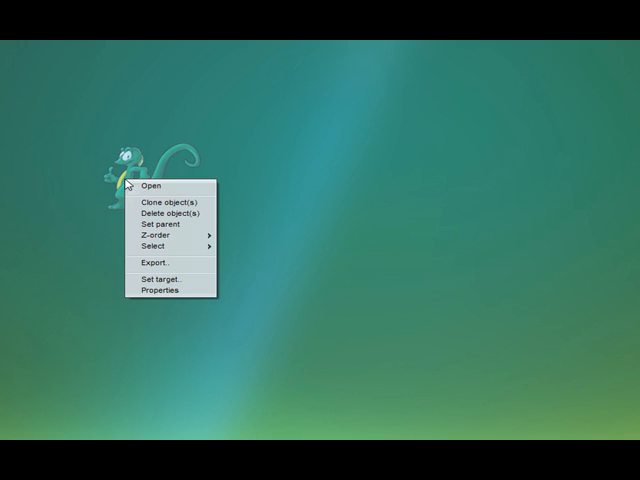
{"action": "mouse_move", "coordinate": [160, 264]}
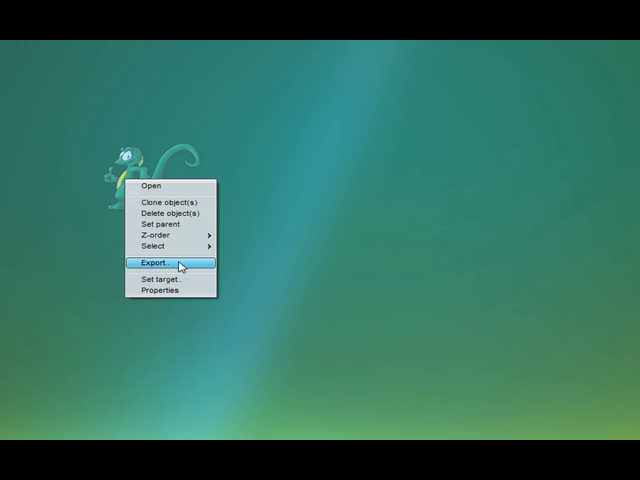
{"action": "left_click", "coordinate": [156, 264]}
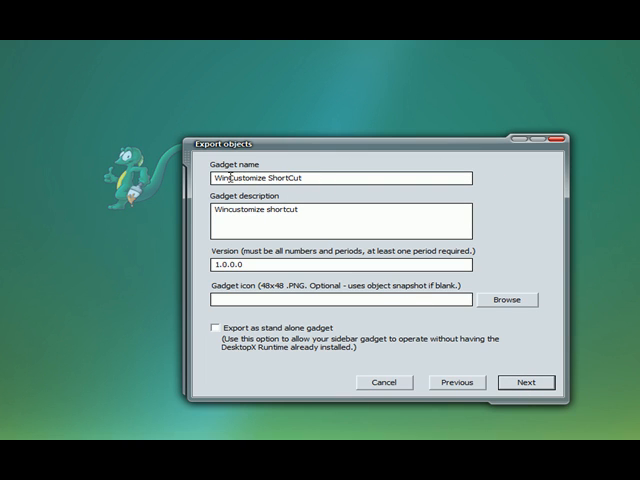
{"action": "mouse_move", "coordinate": [258, 214]}
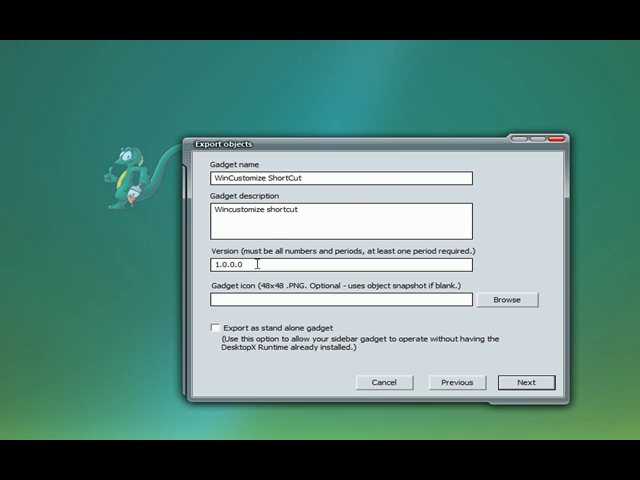
{"action": "mouse_move", "coordinate": [300, 300]}
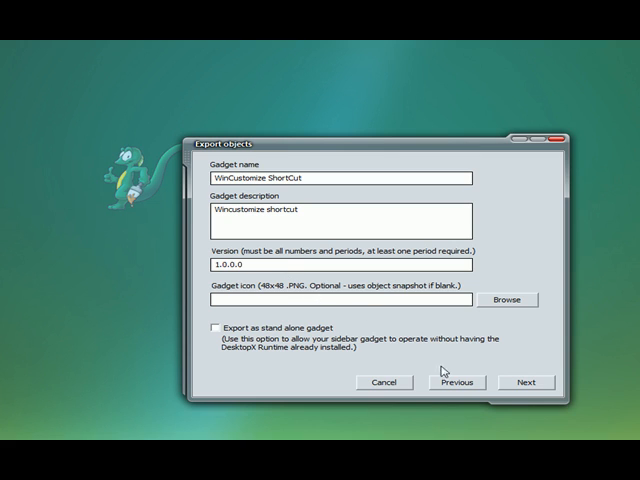
{"action": "left_click", "coordinate": [524, 382]}
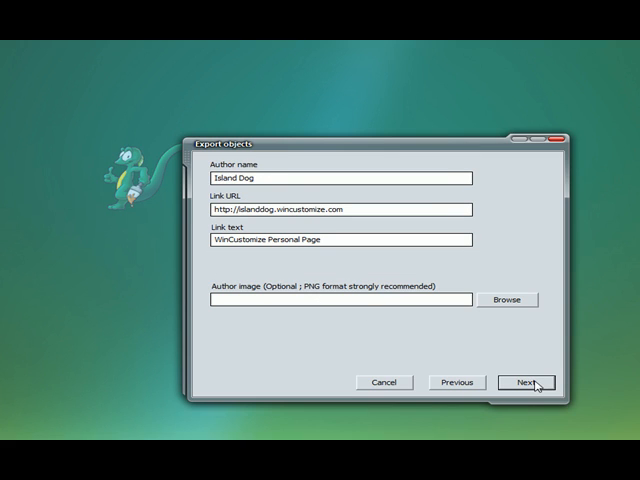
{"action": "mouse_move", "coordinate": [278, 192]}
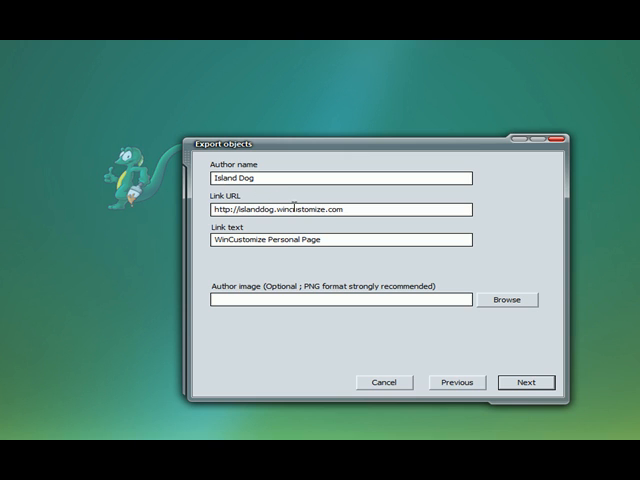
{"action": "mouse_move", "coordinate": [416, 324]}
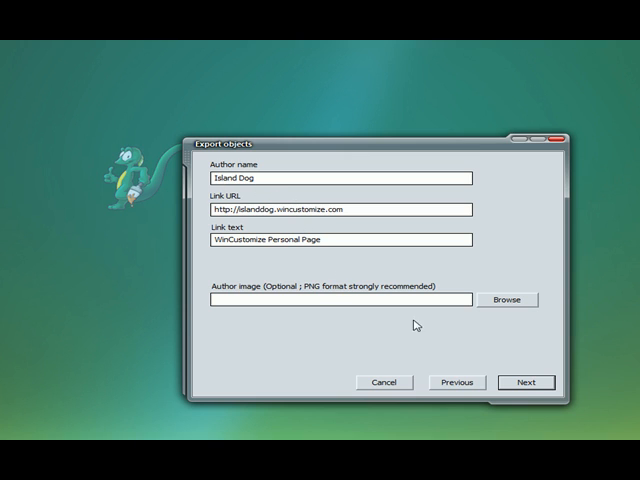
{"action": "left_click", "coordinate": [524, 382]}
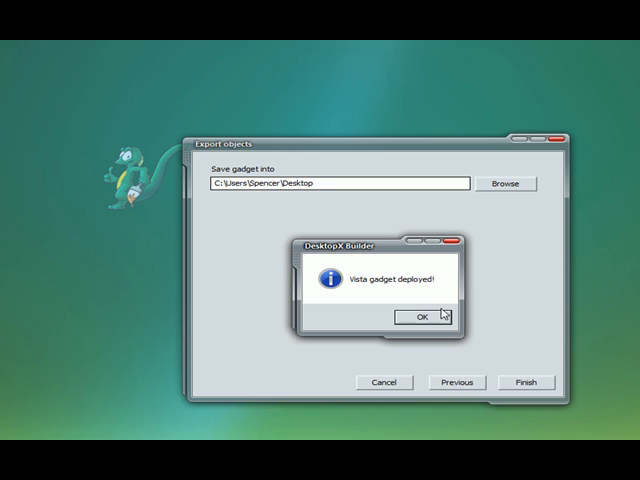
{"action": "left_click", "coordinate": [420, 316]}
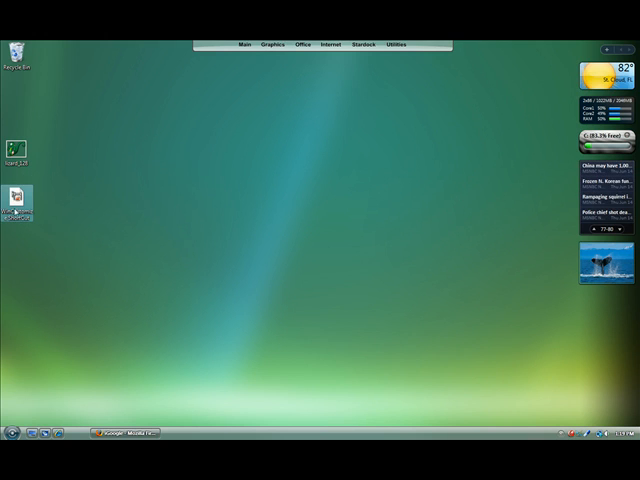
Open the exported gadget file with Windows Sidebar to install it
{"action": "right_click", "coordinate": [16, 204]}
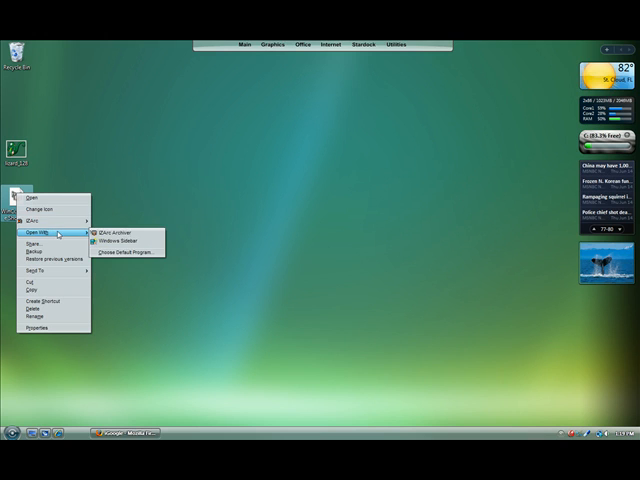
{"action": "left_click", "coordinate": [116, 242]}
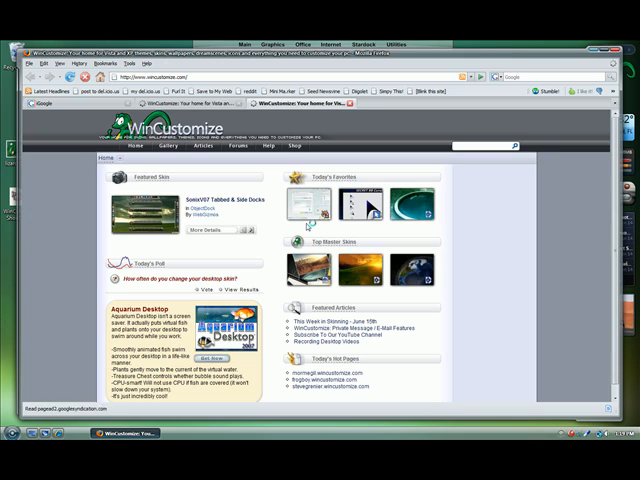
Scroll the WinCustomize homepage down and back up to browse it
{"action": "scroll", "scroll_direction": "down", "scroll_amount": 3}
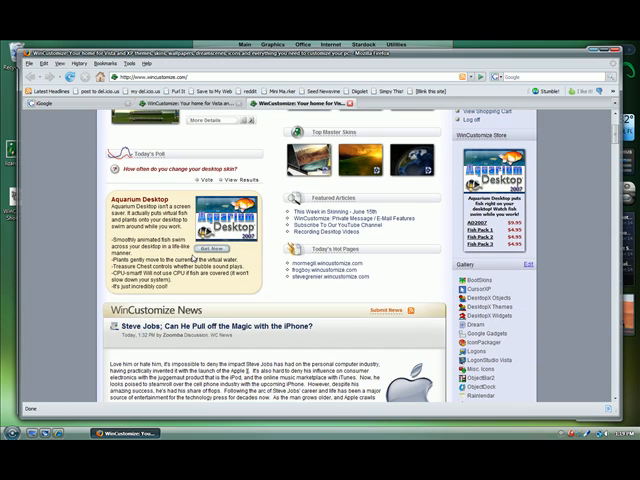
{"action": "scroll", "scroll_direction": "up", "scroll_amount": 3}
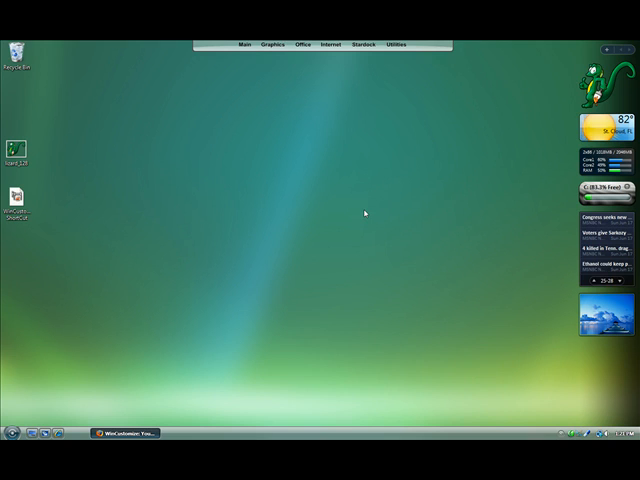
{"action": "mouse_move", "coordinate": [362, 214]}
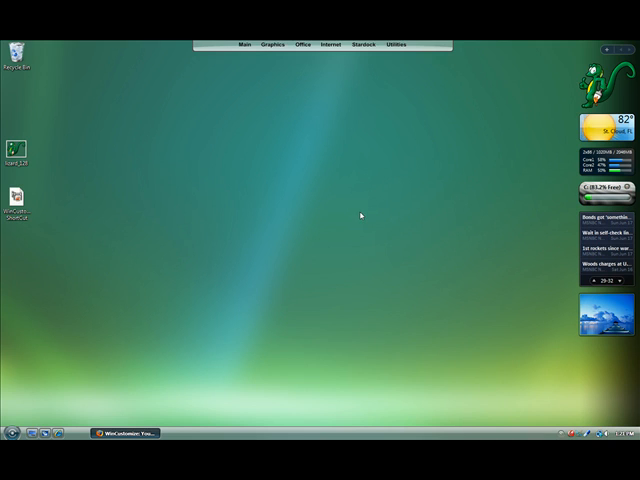
{"action": "mouse_move", "coordinate": [380, 236]}
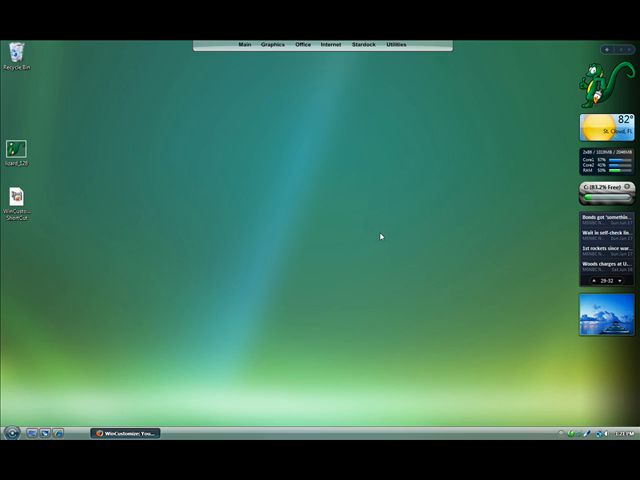